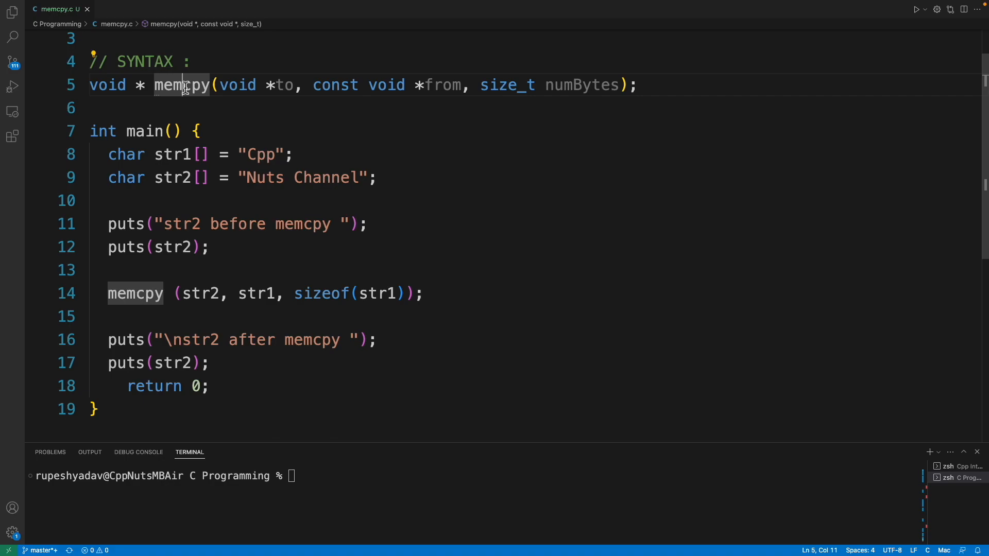
Highlight memcpy's syntax line: the function name, the to destination and numBytes parameters.
left_click(452, 85)
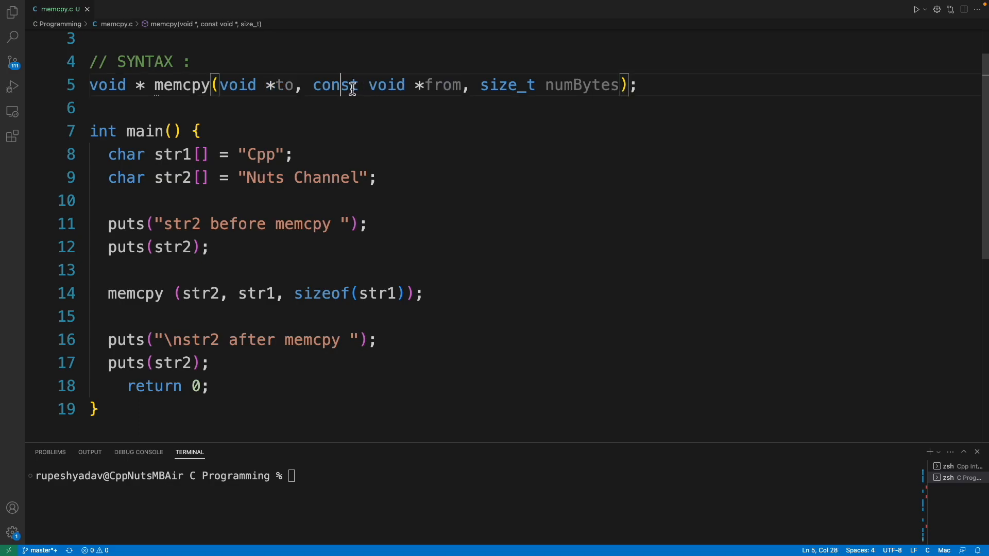
double_click(336, 85)
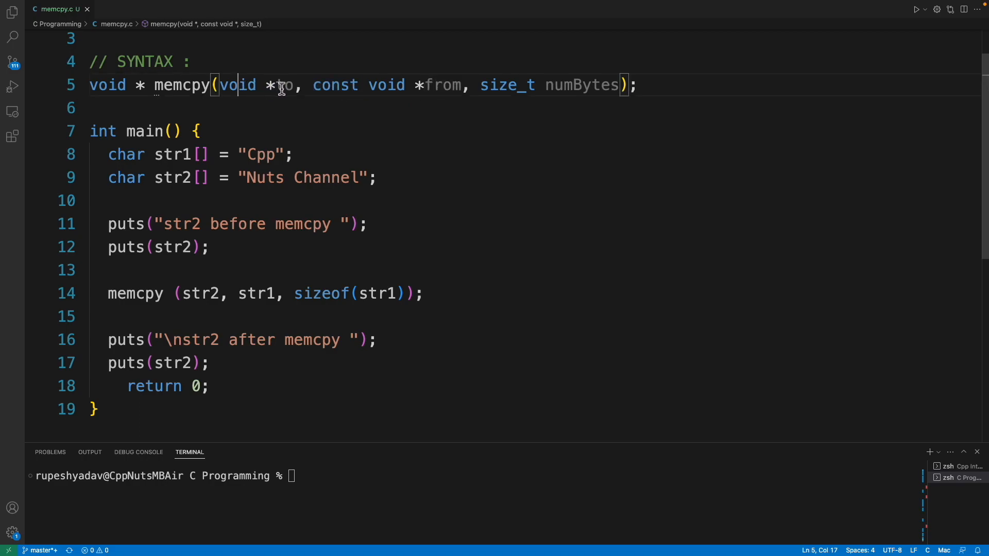
double_click(284, 85)
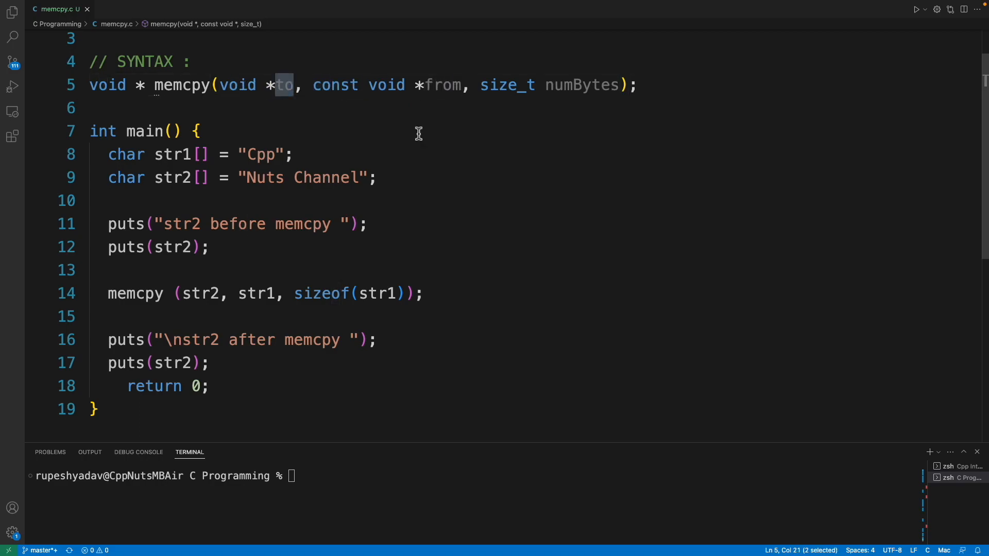
double_click(581, 85)
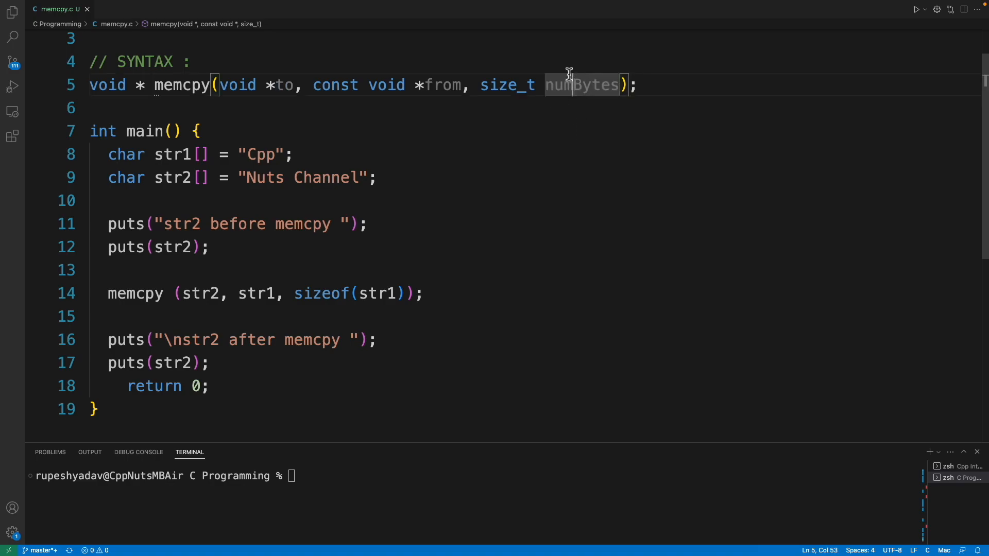
mouse_move(586, 86)
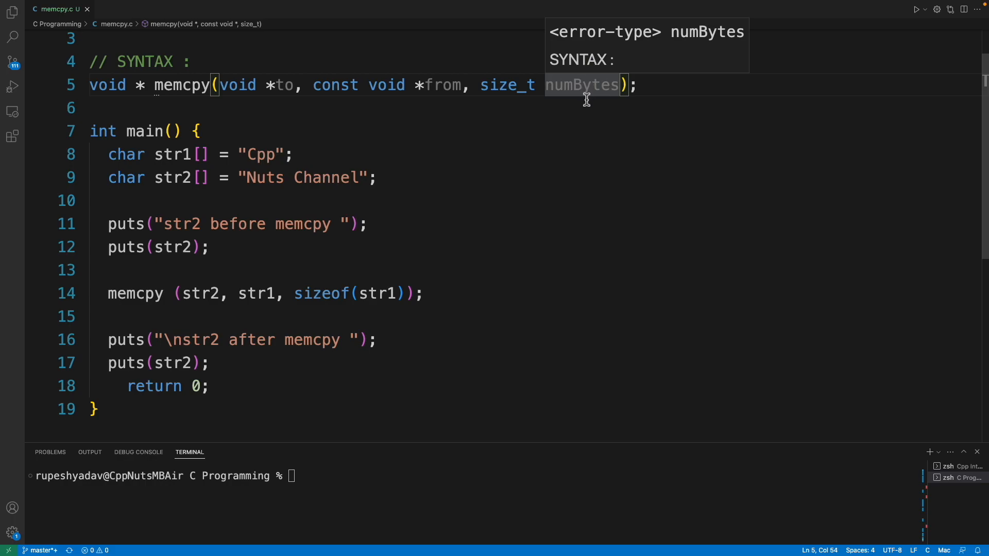
mouse_move(581, 128)
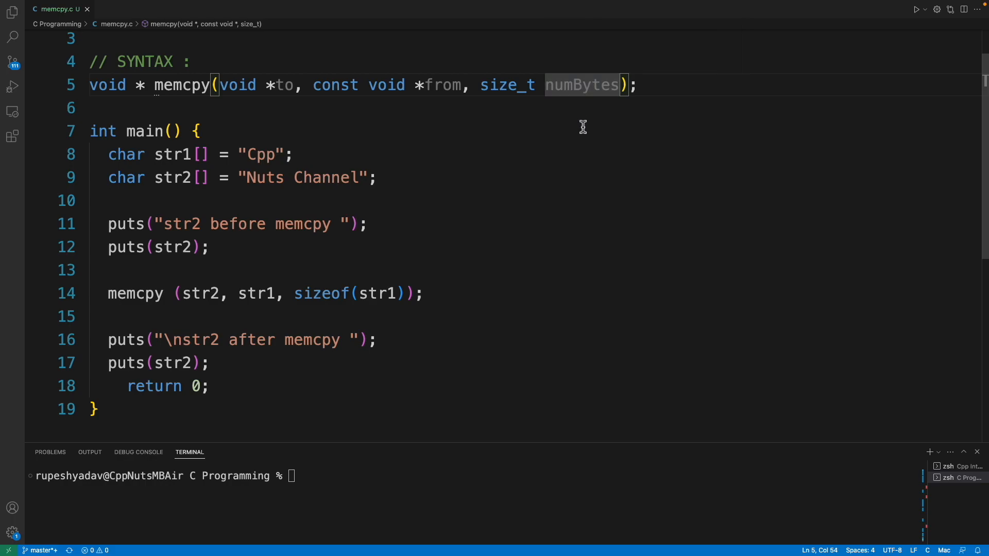
left_click(181, 157)
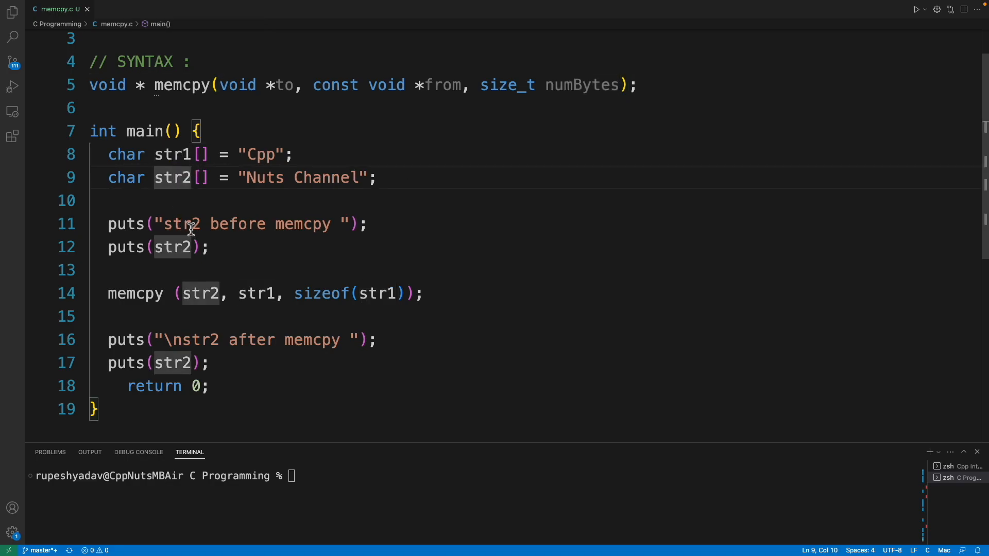
mouse_move(132, 294)
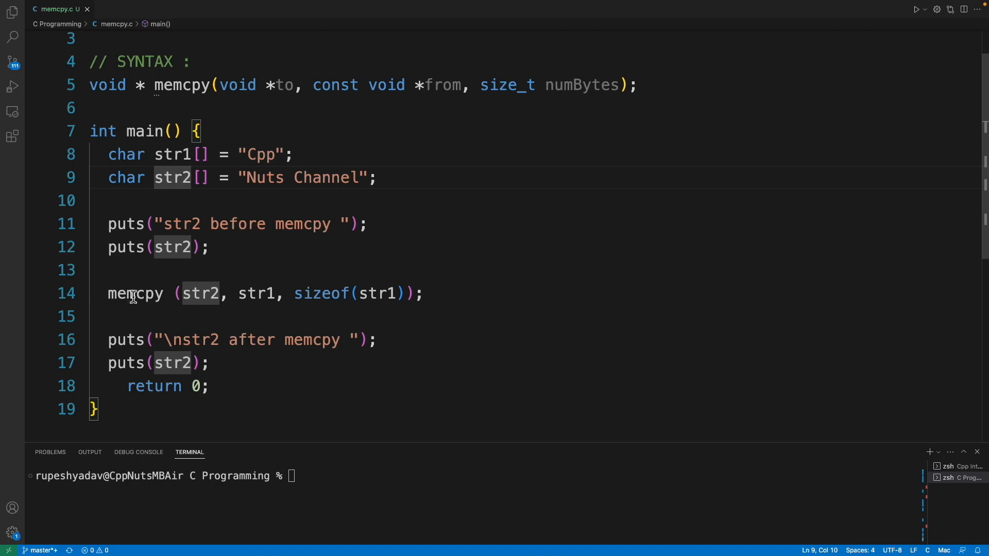
Highlight str2, the "Cpp" and "Nuts Channel" literals, then start compiling with gcc.
double_click(256, 294)
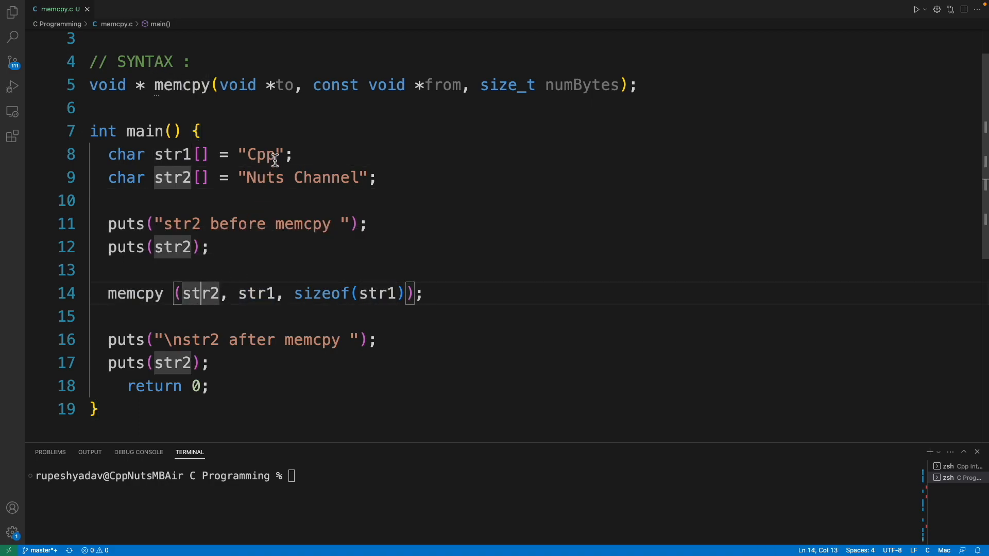
double_click(261, 155)
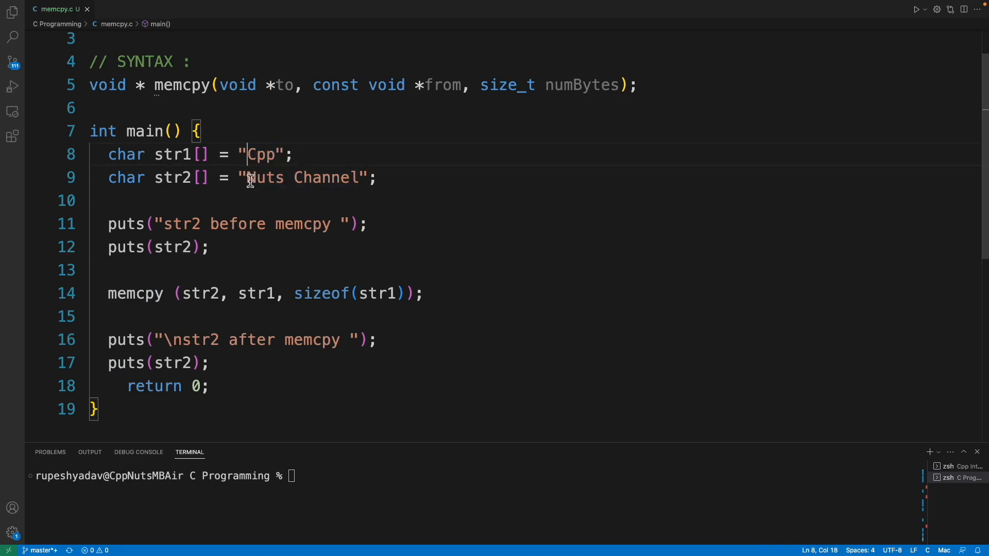
double_click(264, 178)
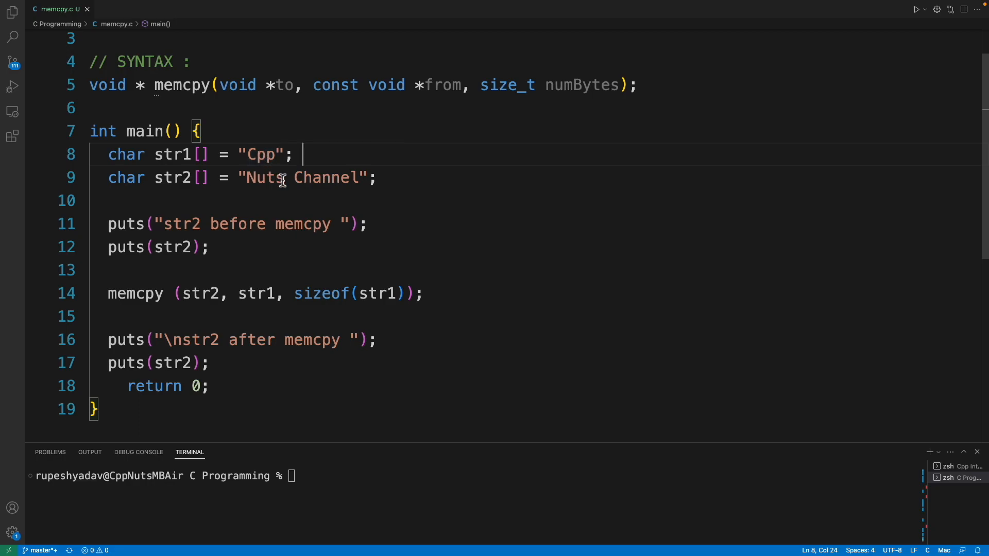
mouse_move(271, 322)
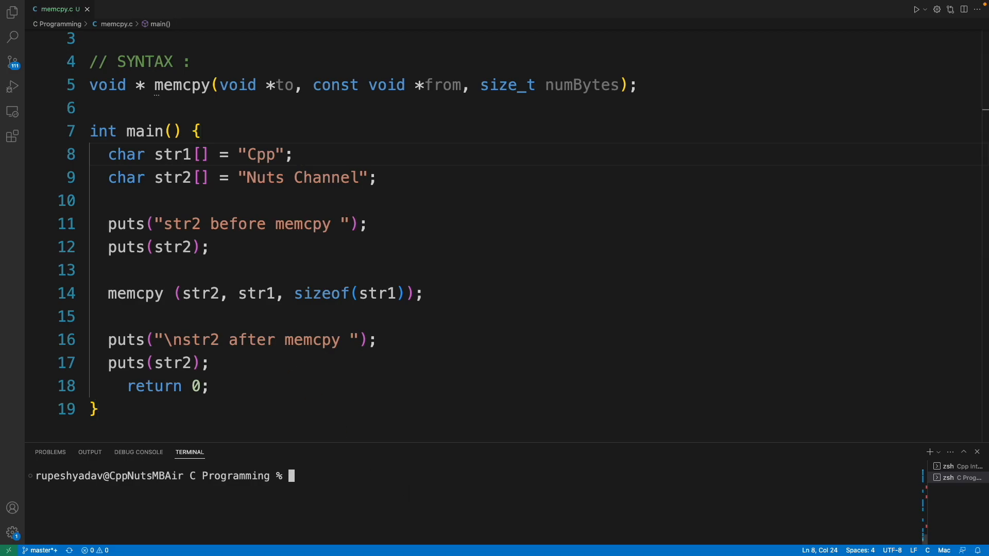
type("gcc m")
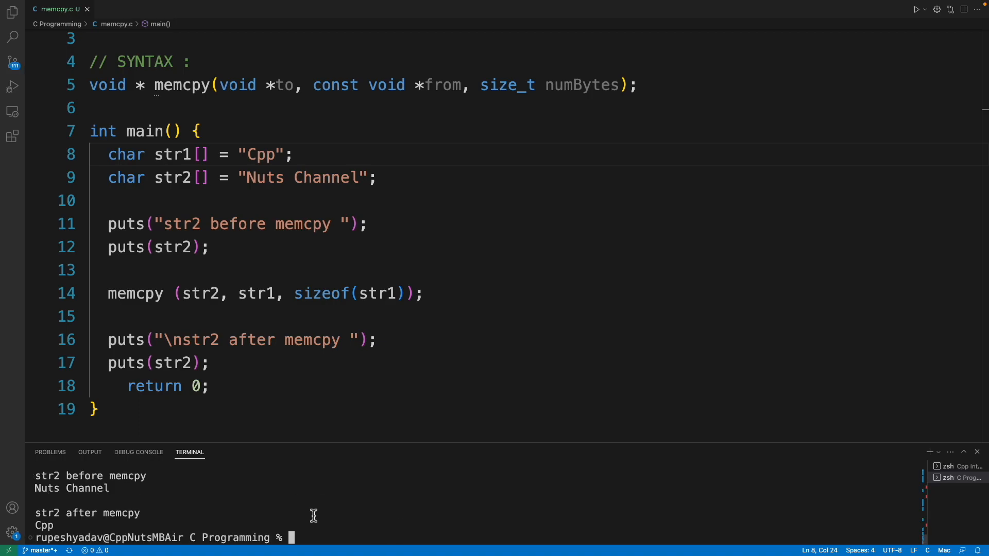
mouse_move(128, 490)
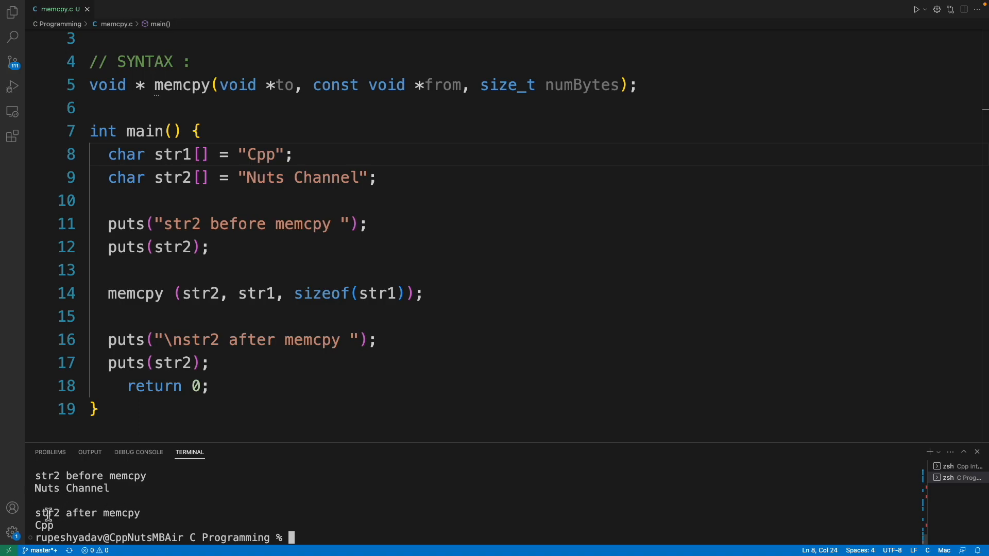
mouse_move(59, 526)
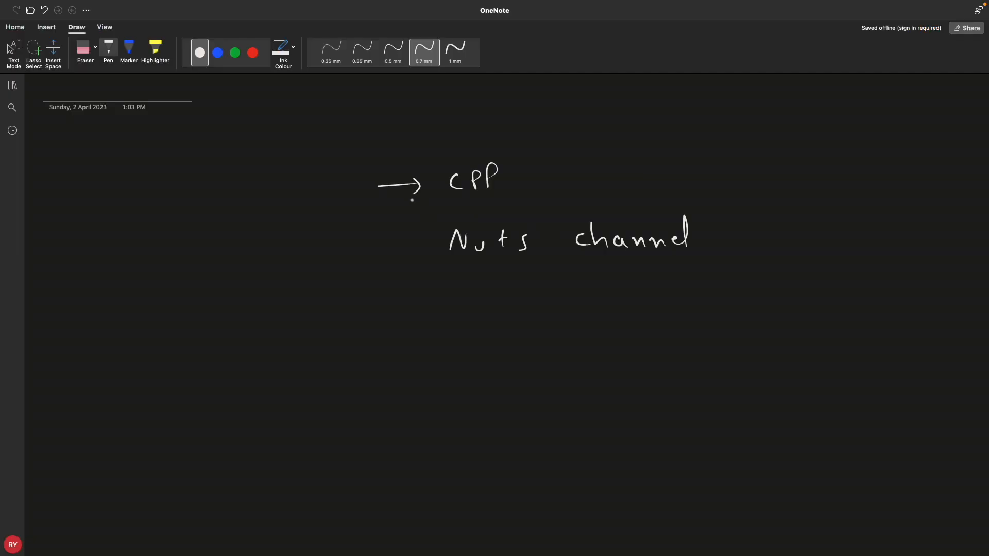
Sketch arrows from C, P, P and the terminator down onto the letters of Nuts.
left_click_drag(375, 243, 413, 245)
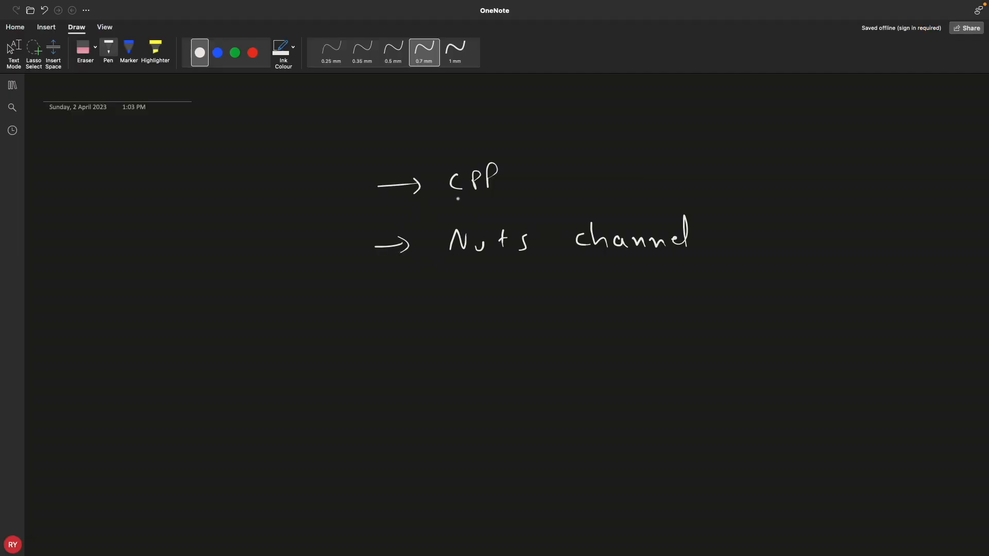
left_click_drag(461, 198, 463, 218)
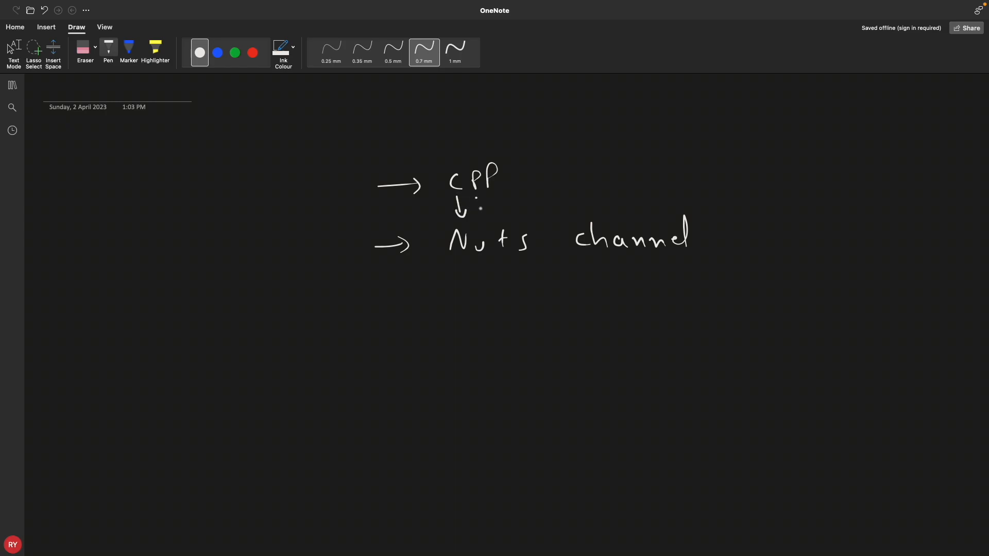
left_click_drag(482, 199, 504, 214)
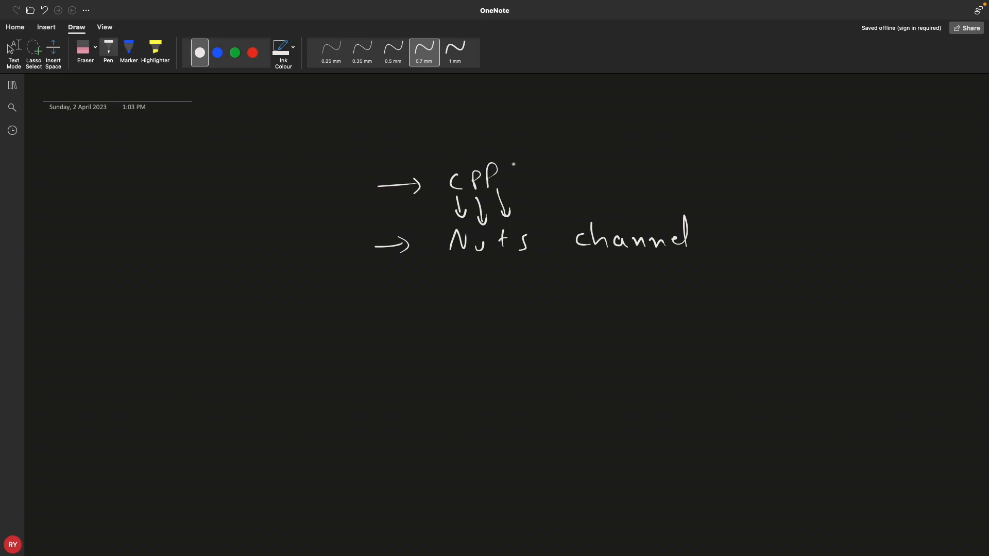
left_click_drag(517, 179, 520, 166)
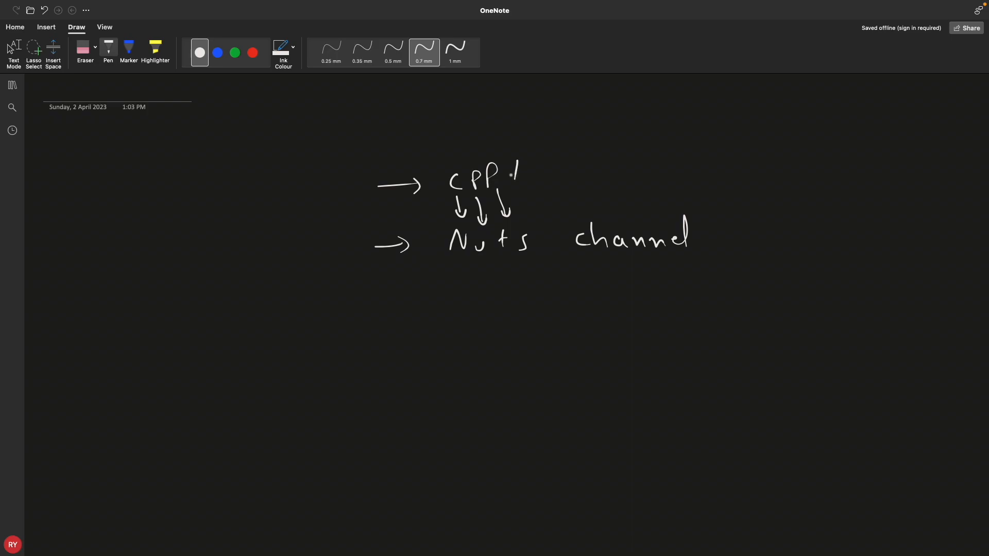
left_click_drag(504, 167, 526, 189)
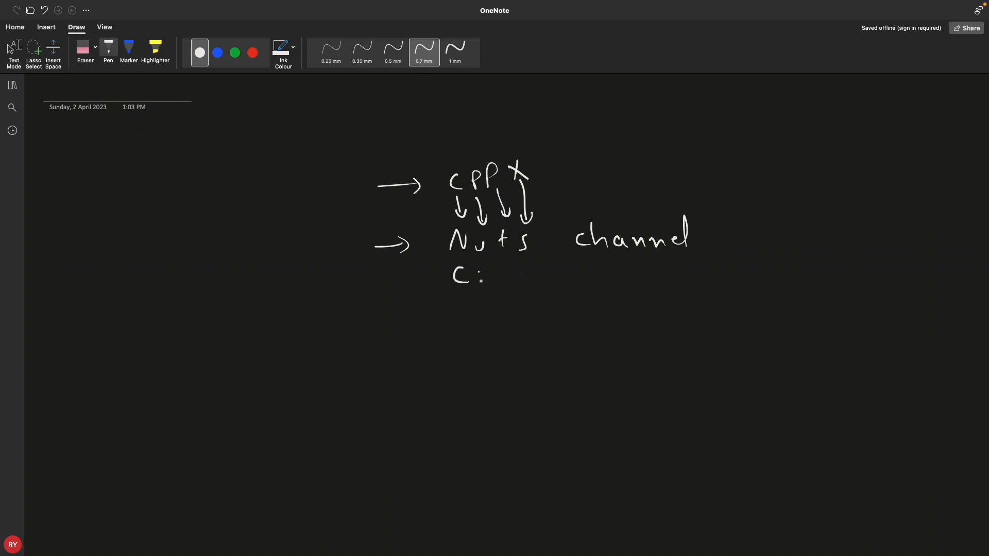
Write the copied result CPP/ with a blank line underneath Nuts.
left_click_drag(451, 277, 535, 268)
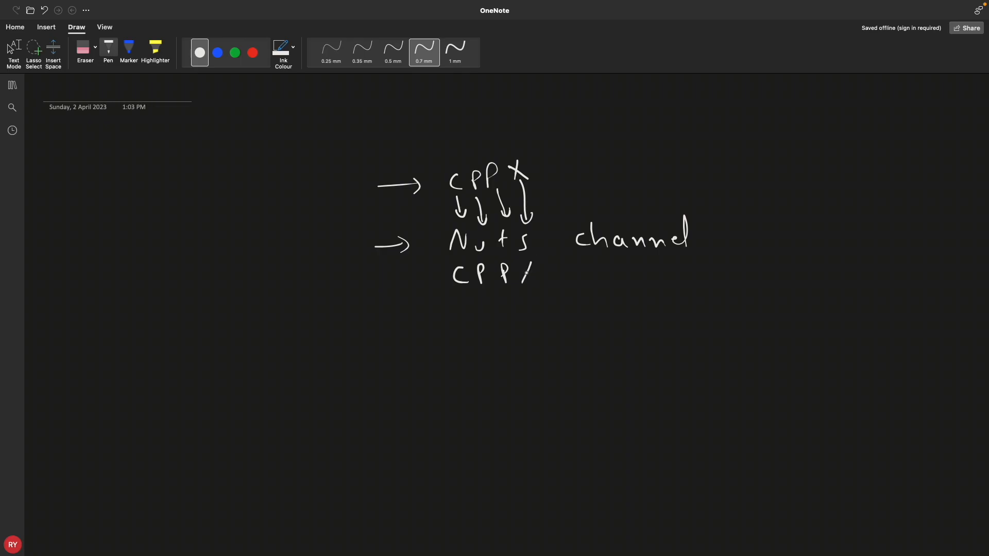
left_click_drag(539, 279, 580, 277)
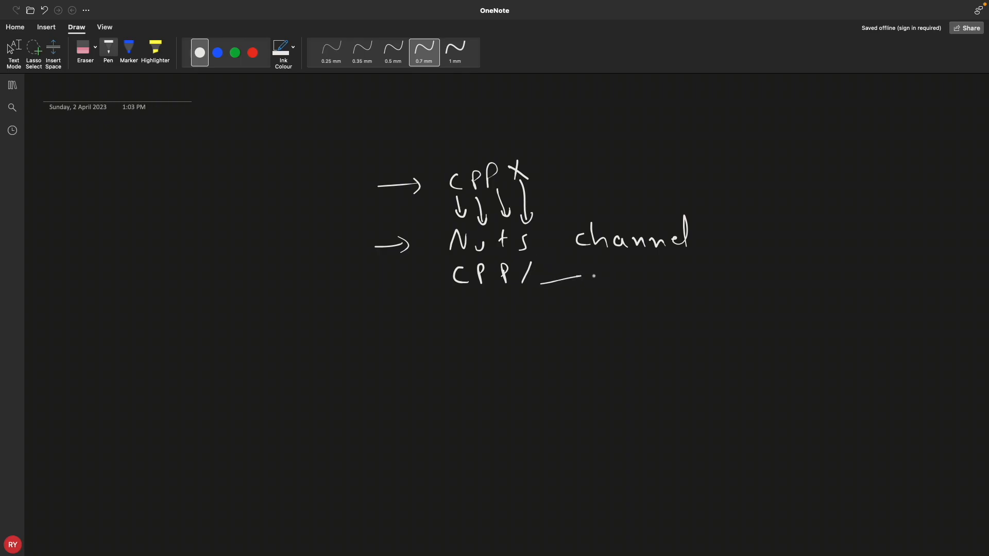
left_click_drag(593, 274, 698, 274)
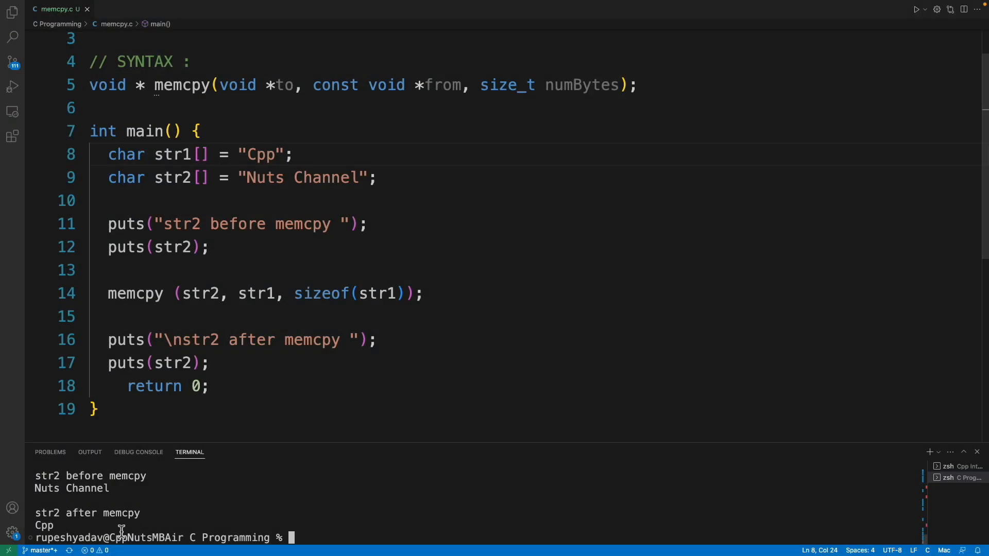
mouse_move(88, 506)
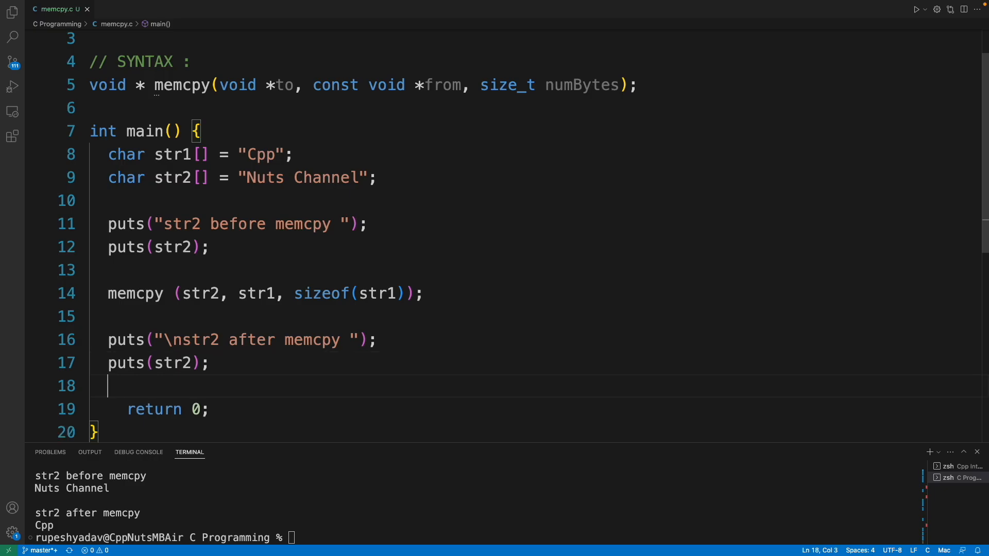
Add a for loop over sizeof(str2) printing each str2 character, then select str2 in sizeof.
type("for")
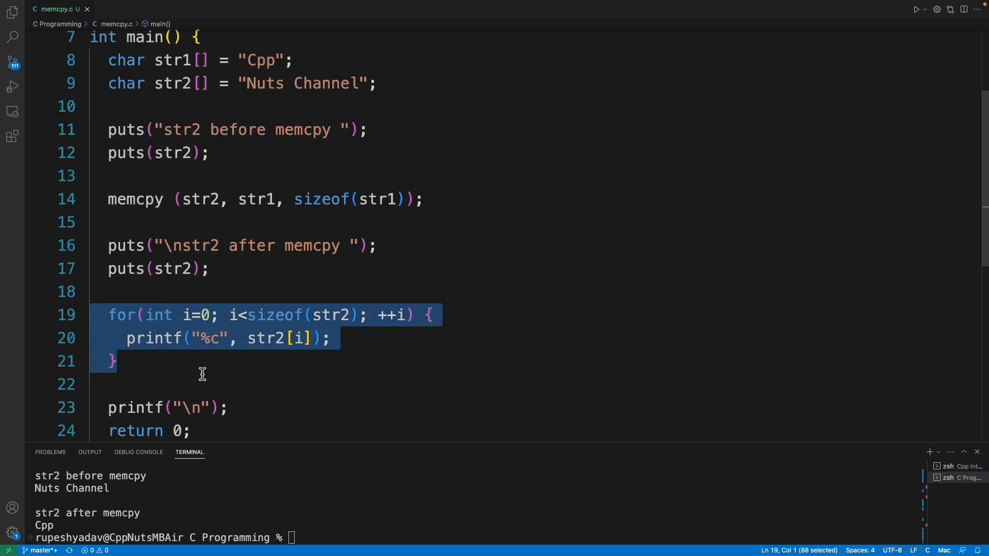
left_click(206, 315)
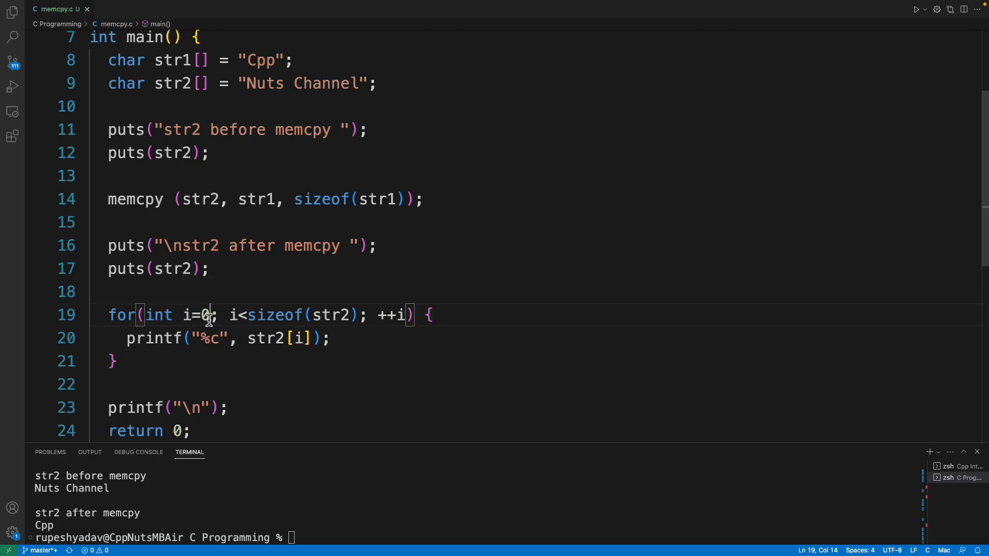
left_click(331, 315)
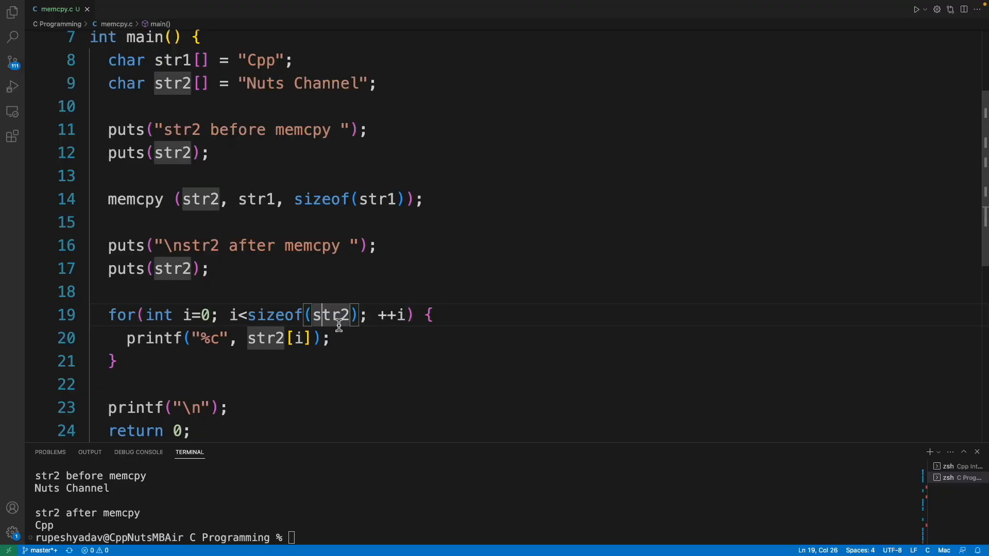
left_click_drag(249, 82, 357, 83)
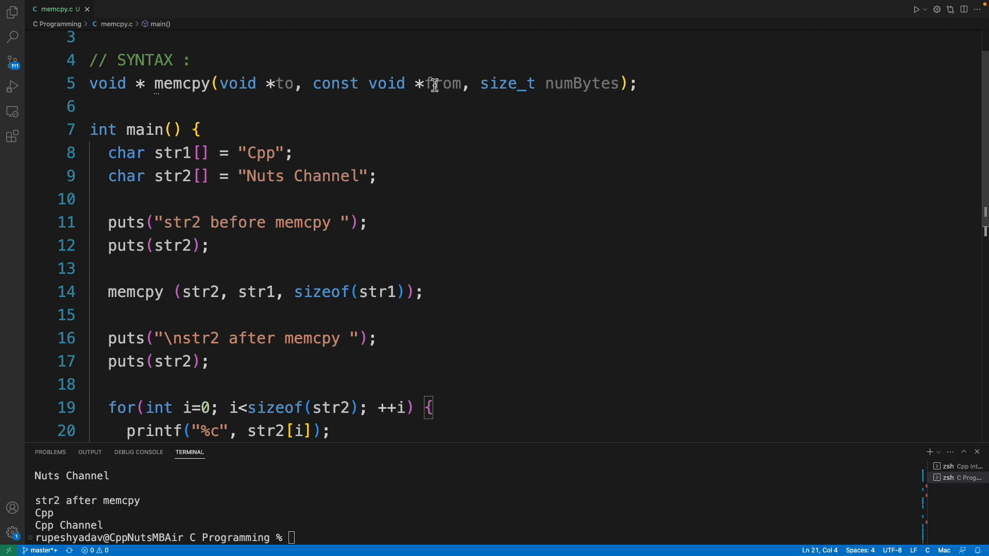
double_click(444, 84)
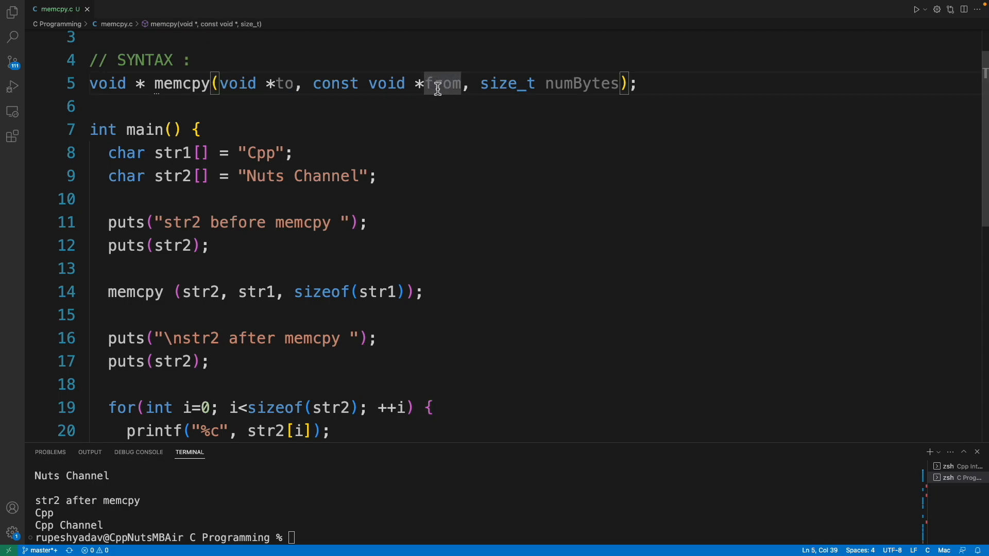
double_click(286, 83)
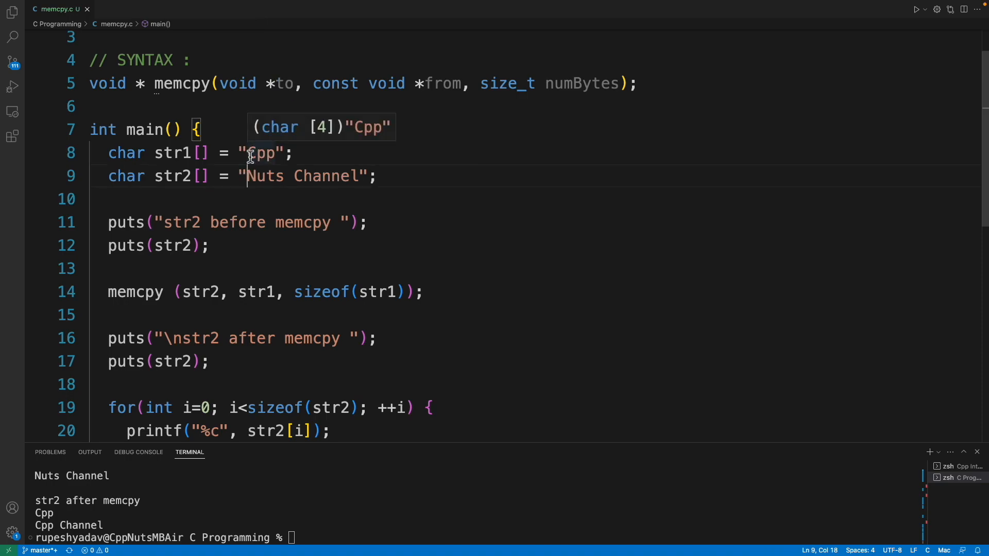
double_click(264, 176)
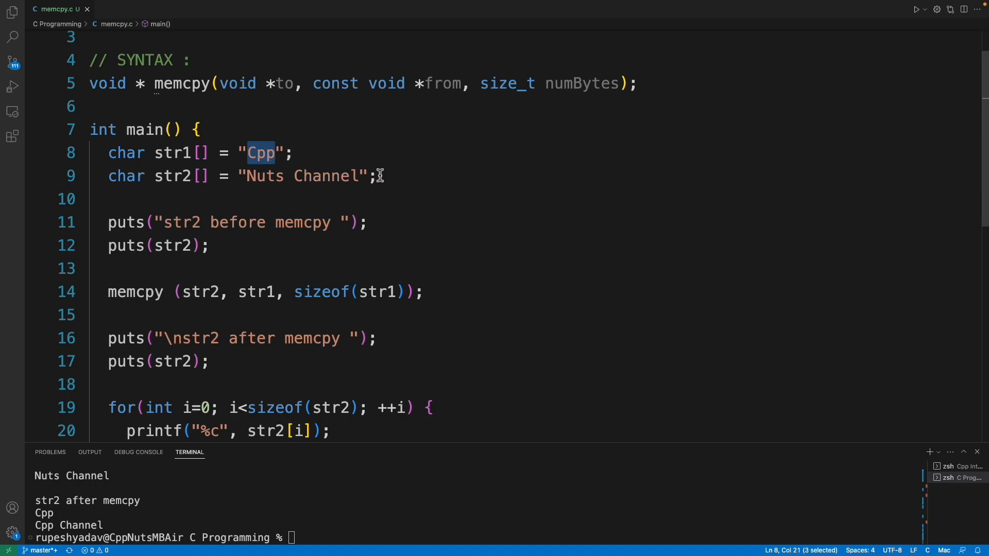
left_click(290, 152)
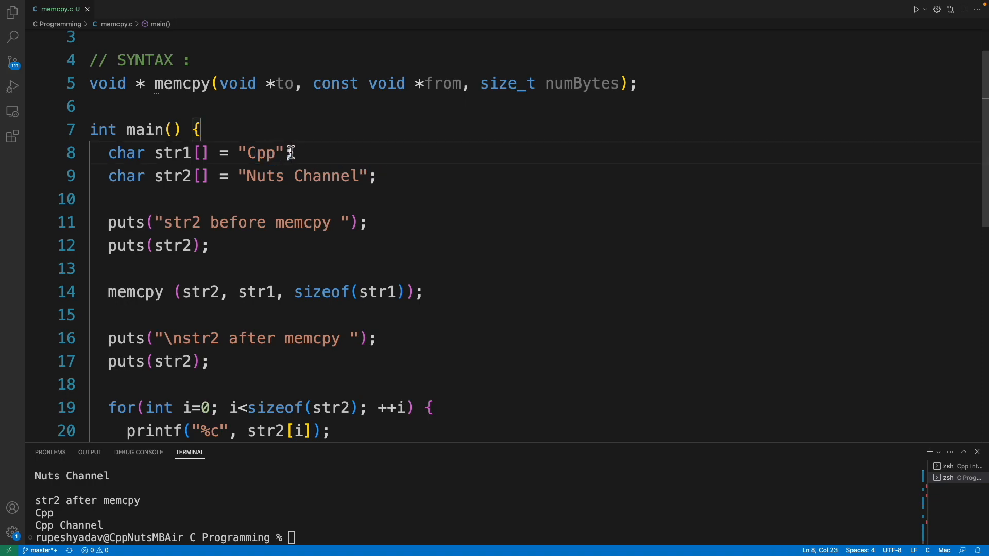
mouse_move(275, 157)
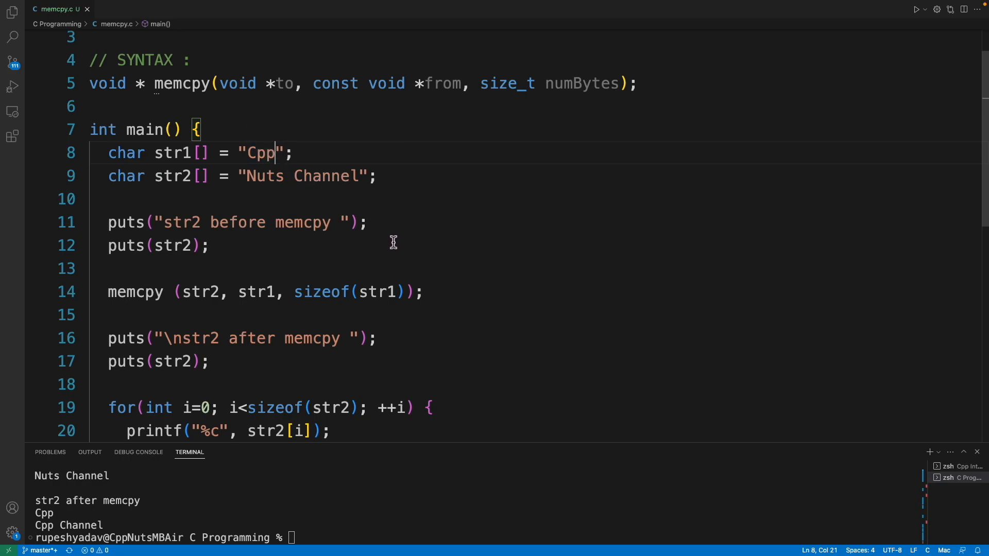
mouse_move(249, 152)
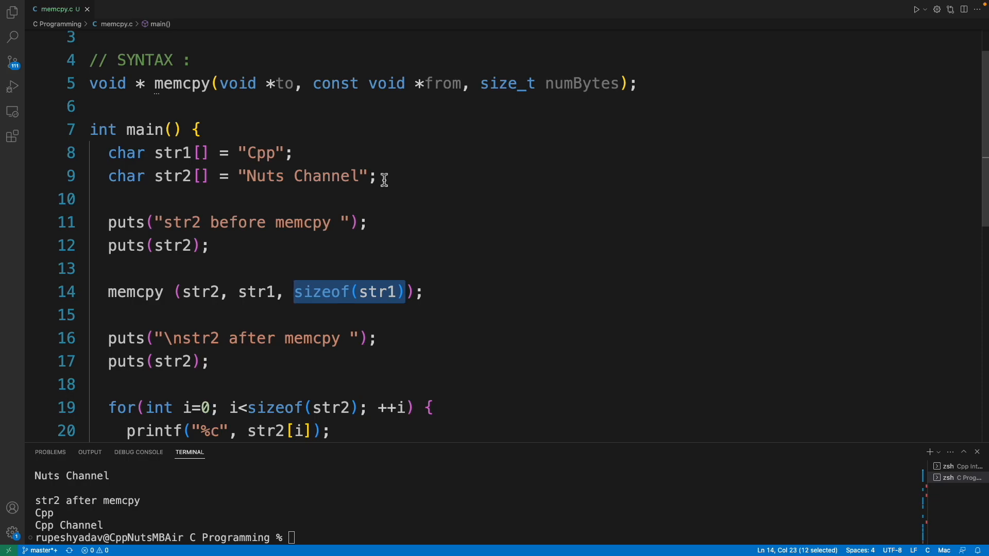
left_click(381, 177)
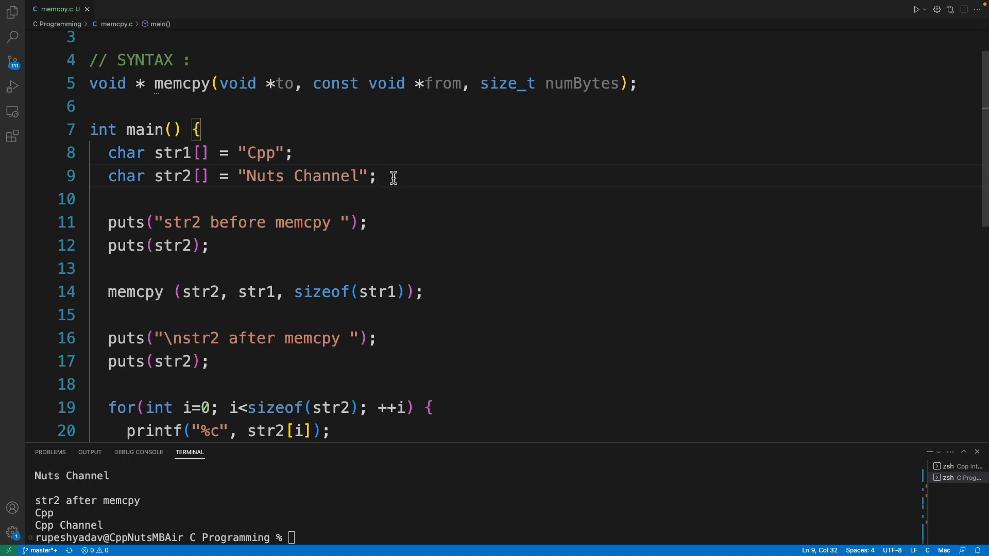
left_click(391, 176)
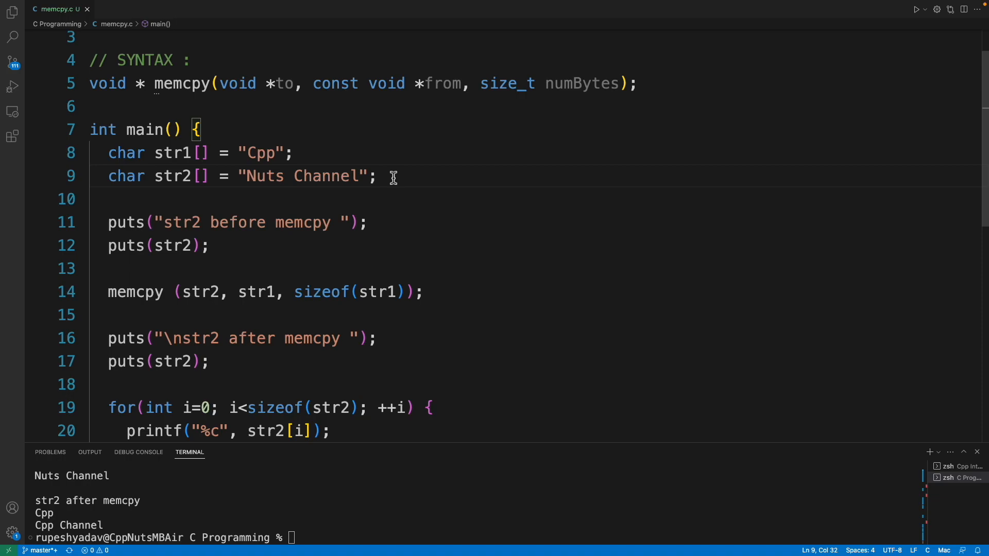
left_click(377, 176)
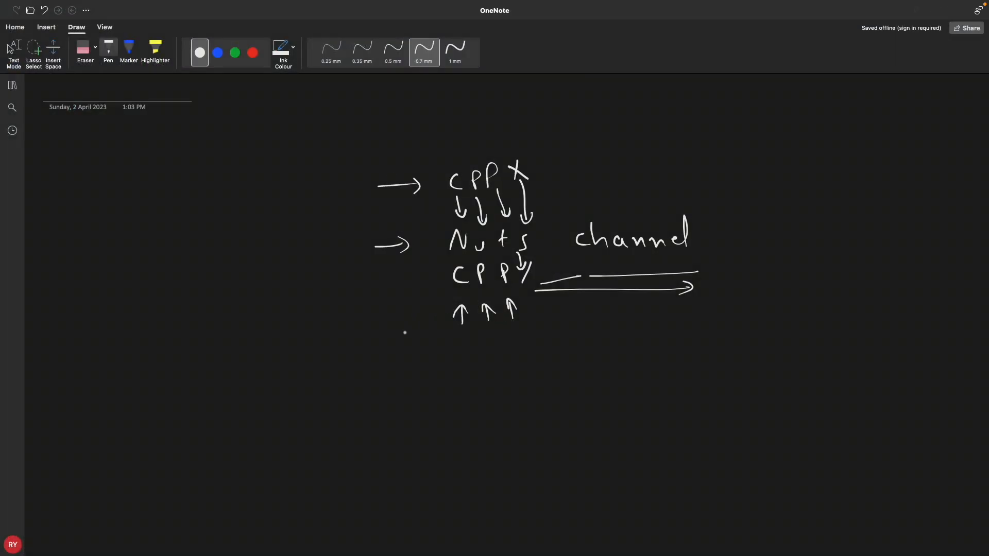
mouse_move(386, 367)
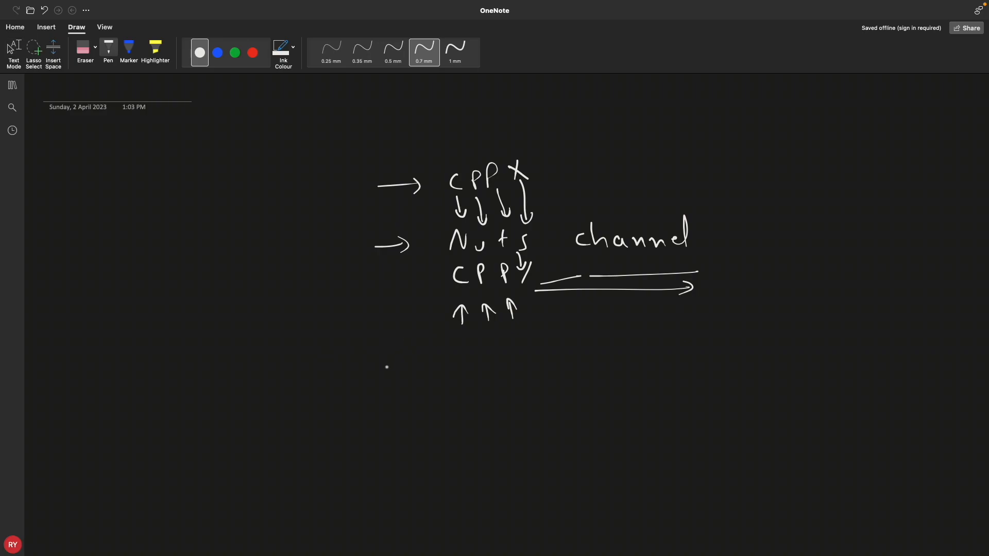
Handwrite 'Class A;' with the object declaration 'A a;' below it, left of the diagram.
left_click_drag(161, 221, 165, 238)
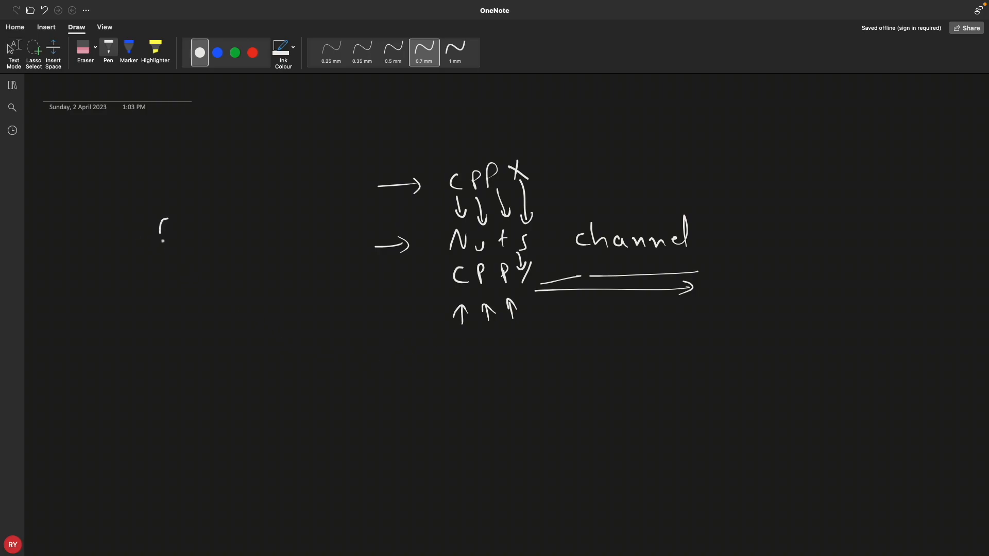
left_click_drag(157, 226, 290, 246)
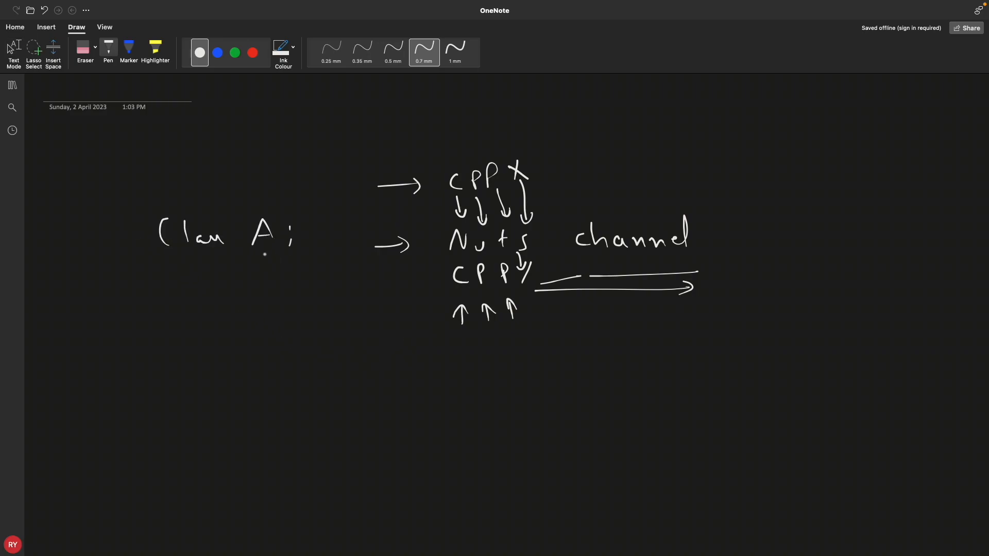
left_click_drag(192, 347, 207, 318)
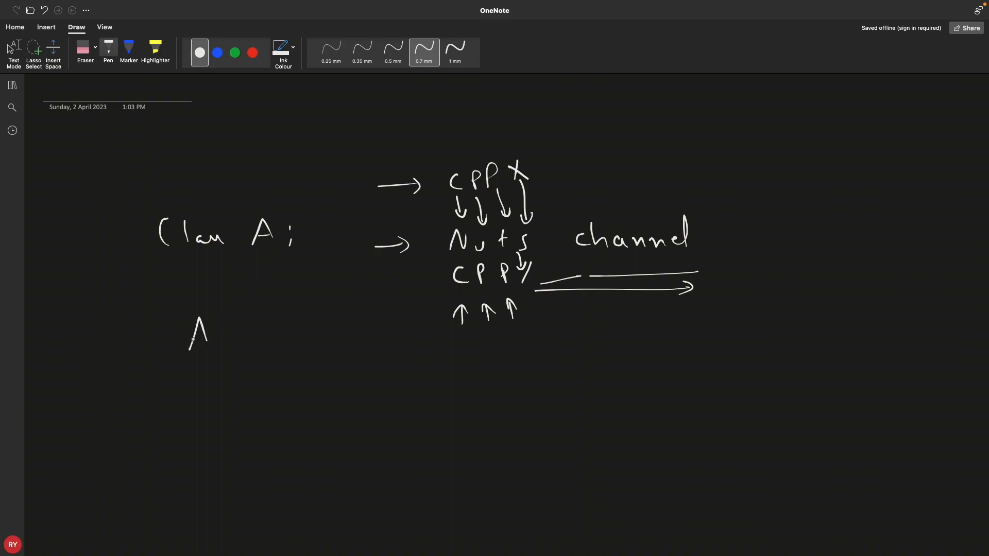
left_click_drag(195, 322, 265, 347)
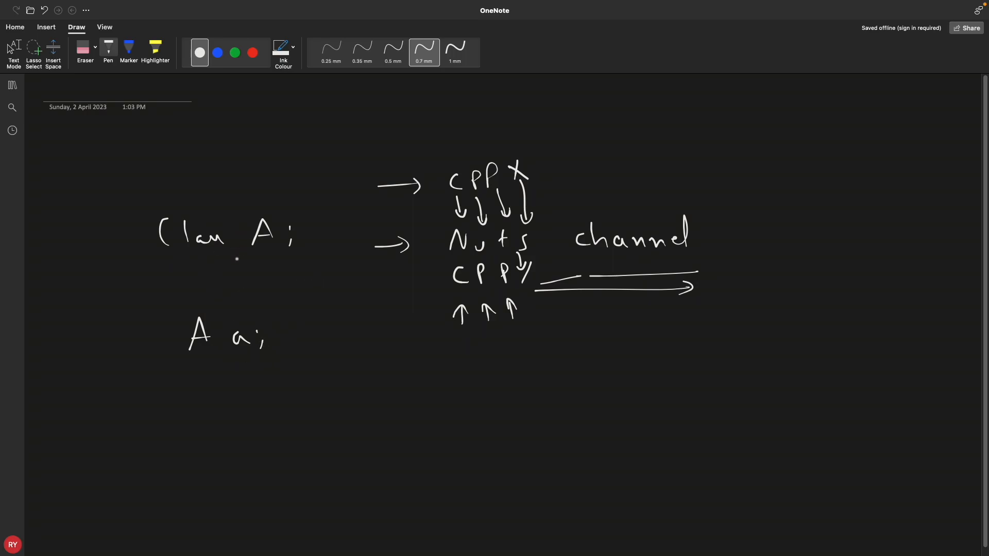
mouse_move(258, 272)
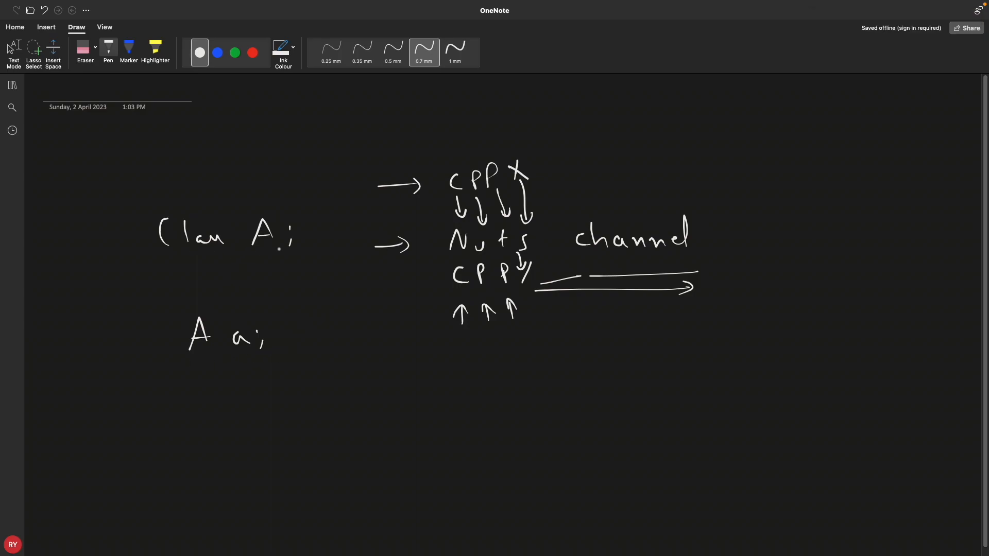
Change Class A's semicolon to a brace, add 'int x, y;', underline 'A a;', and begin 'memcpy( D, S'.
left_click_drag(291, 227, 229, 287)
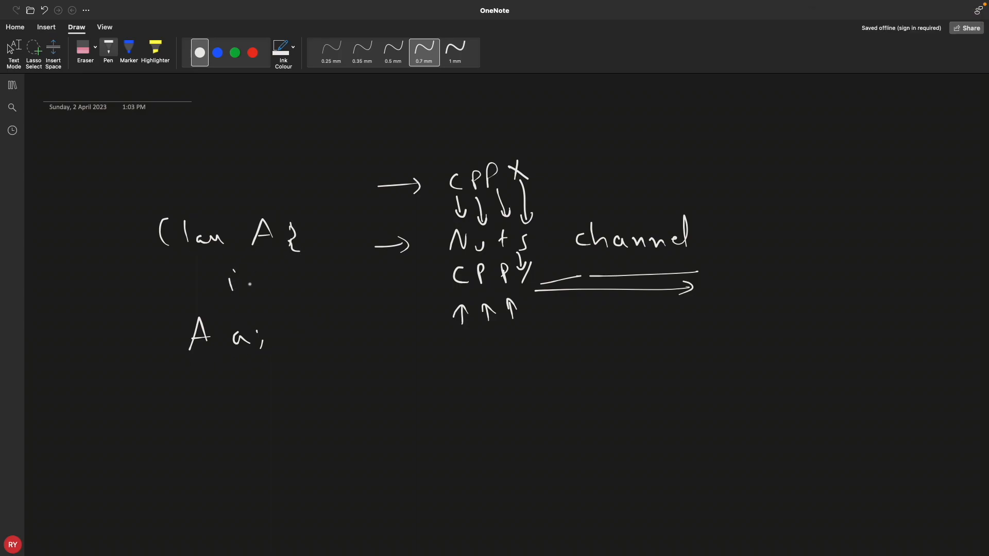
left_click_drag(229, 279, 324, 279)
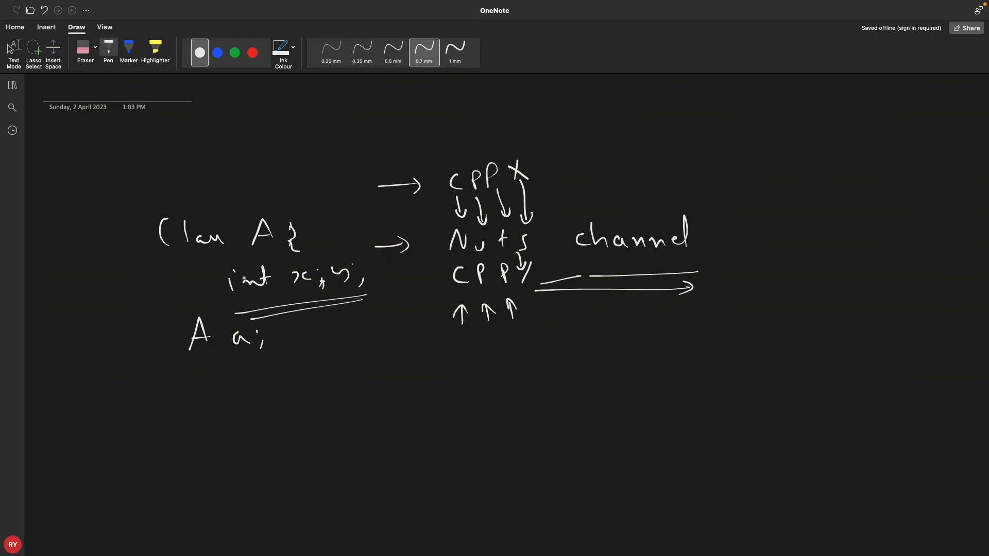
left_click_drag(161, 383, 271, 370)
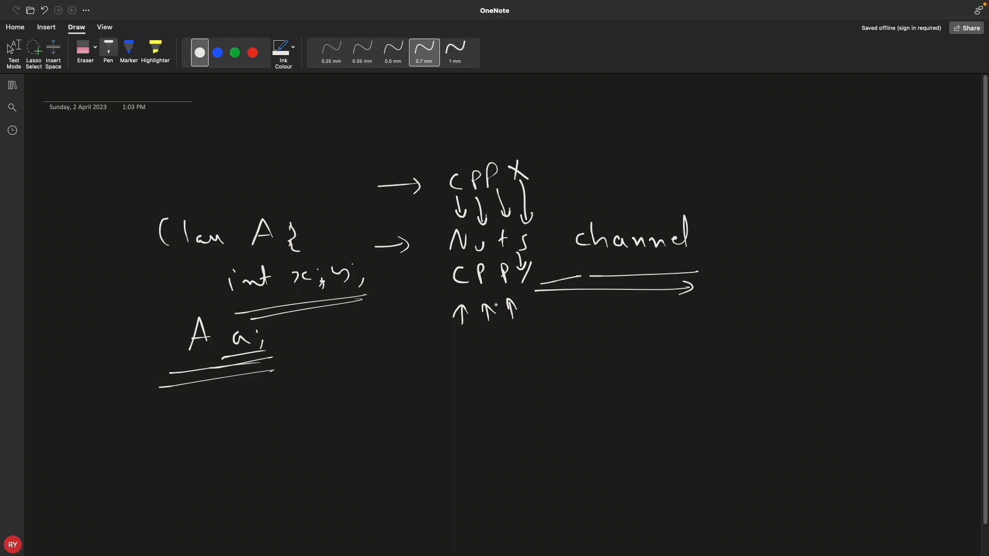
left_click_drag(413, 375, 432, 378)
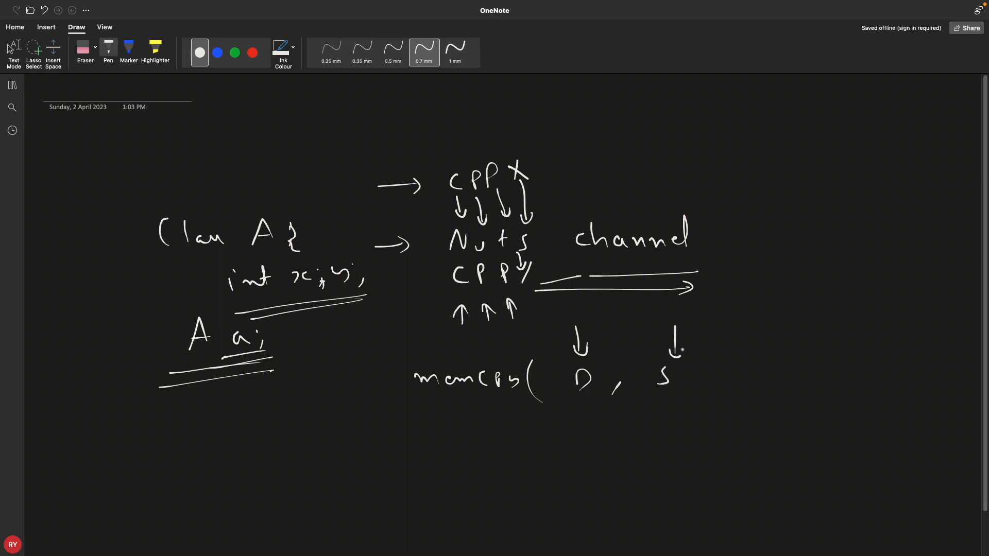
Complete 'memcpy( D, S, NB);' and draw arrows marking D and the other arguments.
left_click_drag(583, 409, 583, 432)
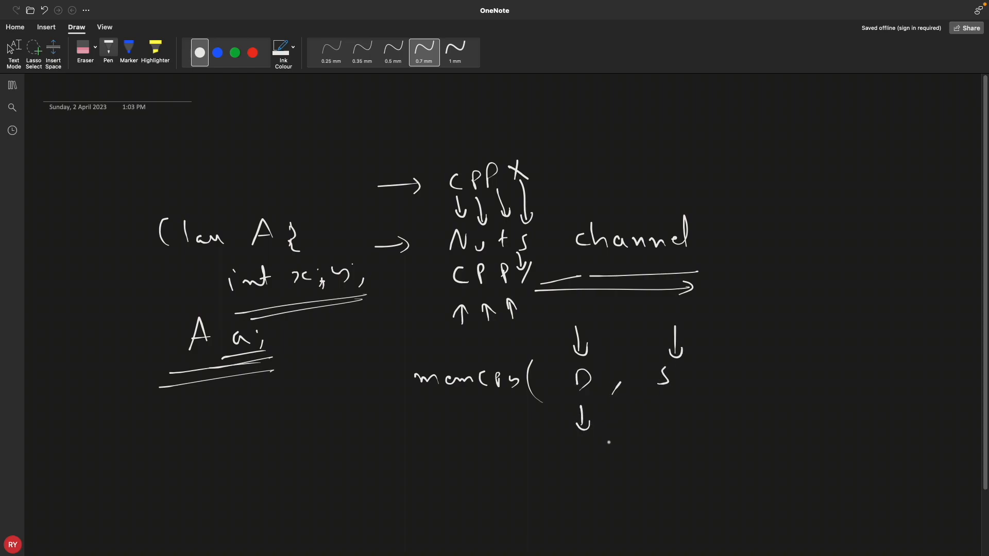
left_click_drag(671, 391, 671, 419)
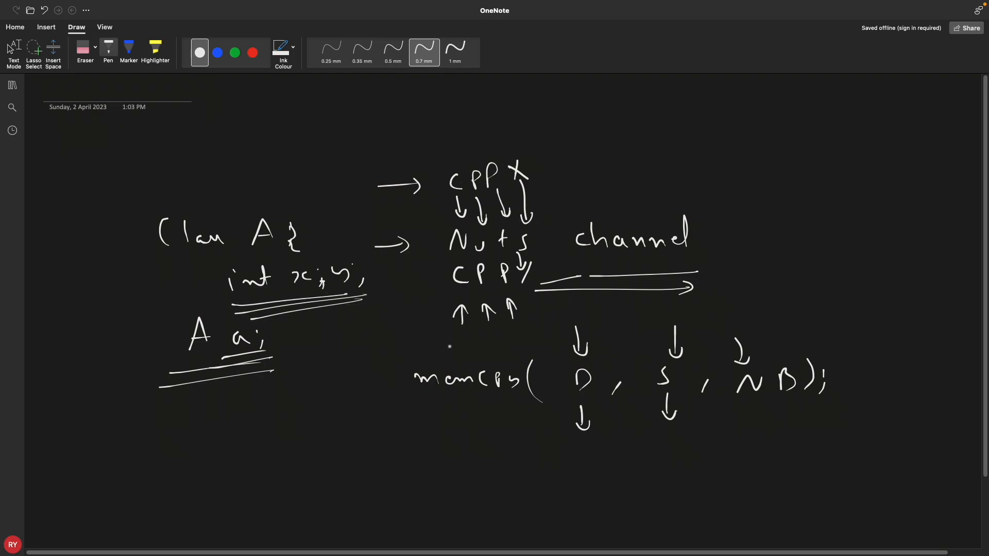
left_click_drag(539, 353, 570, 372)
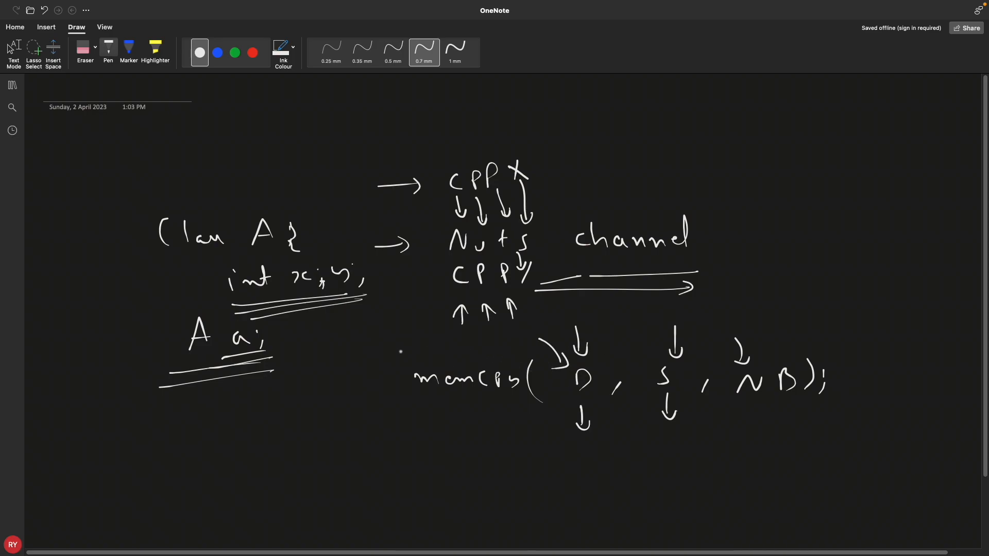
mouse_move(358, 351)
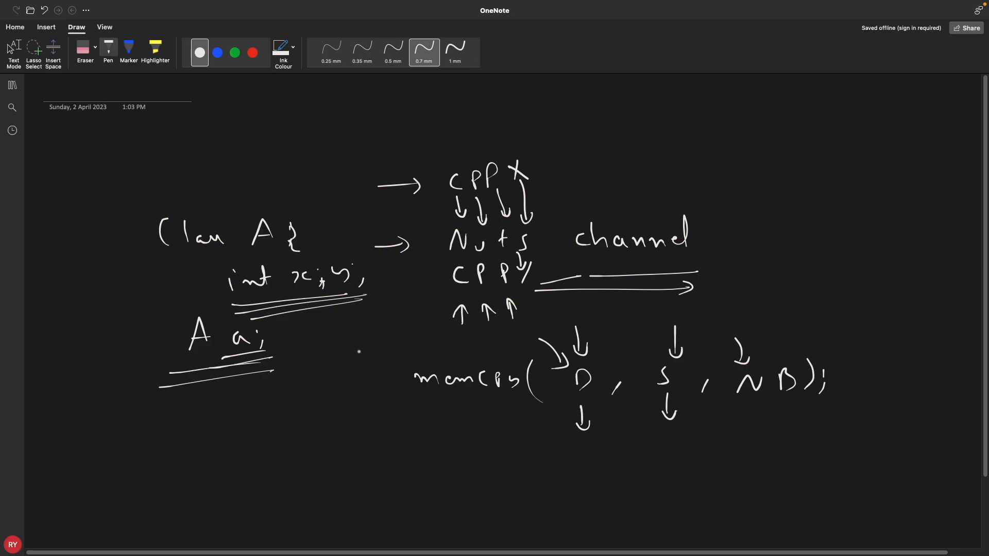
mouse_move(309, 365)
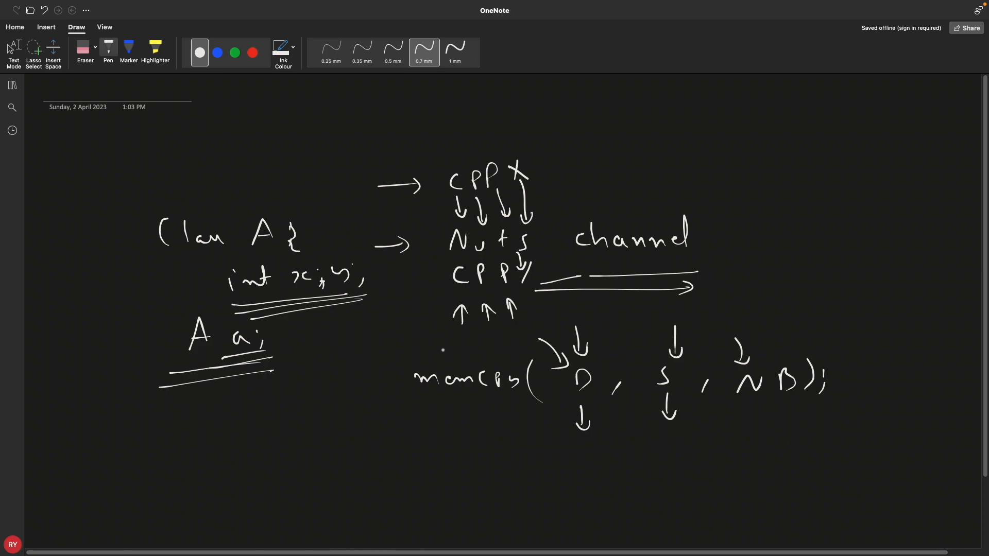
Draw an arrow from 'A a;' to memcpy, a boxed 0|0 at the top, and an oval through channel.
left_click_drag(365, 331, 410, 359)
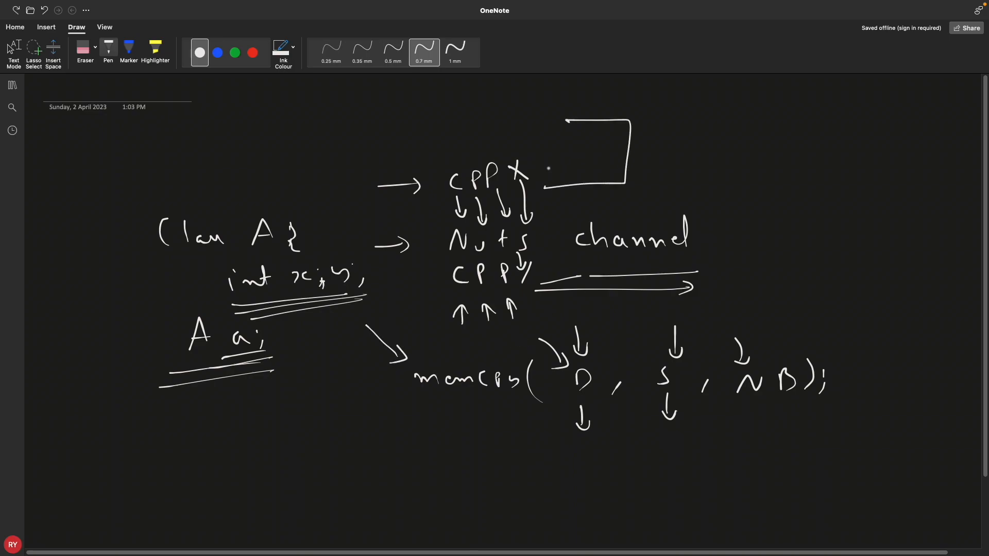
left_click_drag(568, 154, 608, 155)
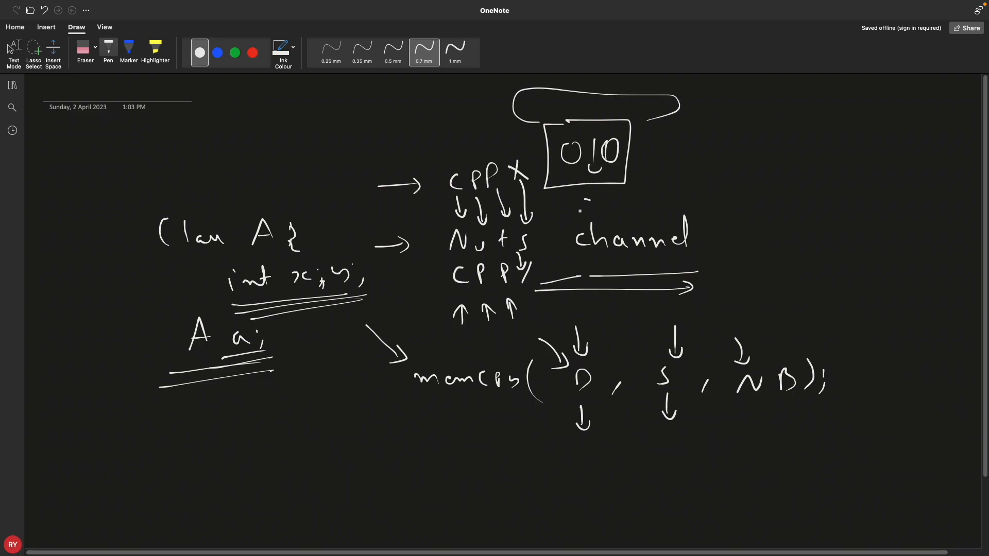
left_click_drag(583, 202, 583, 341)
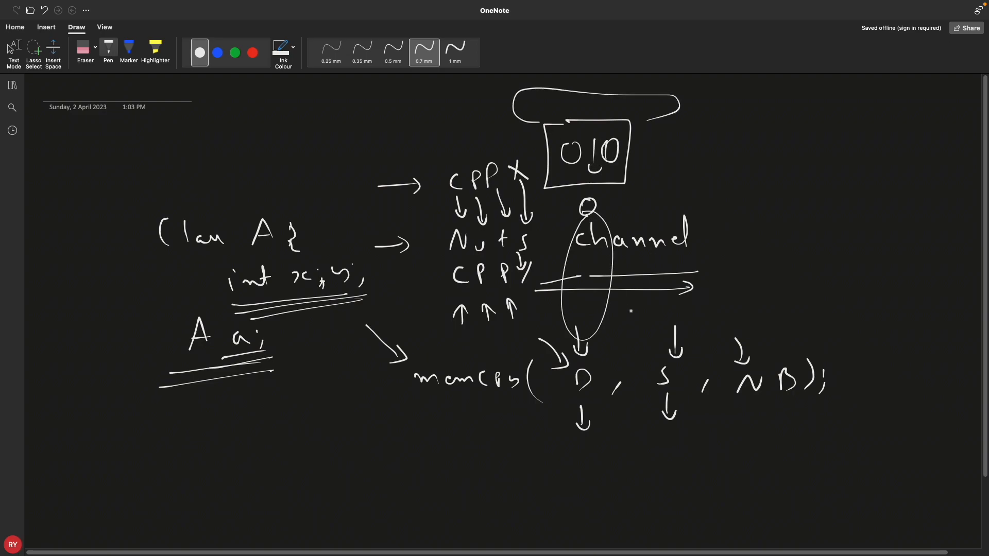